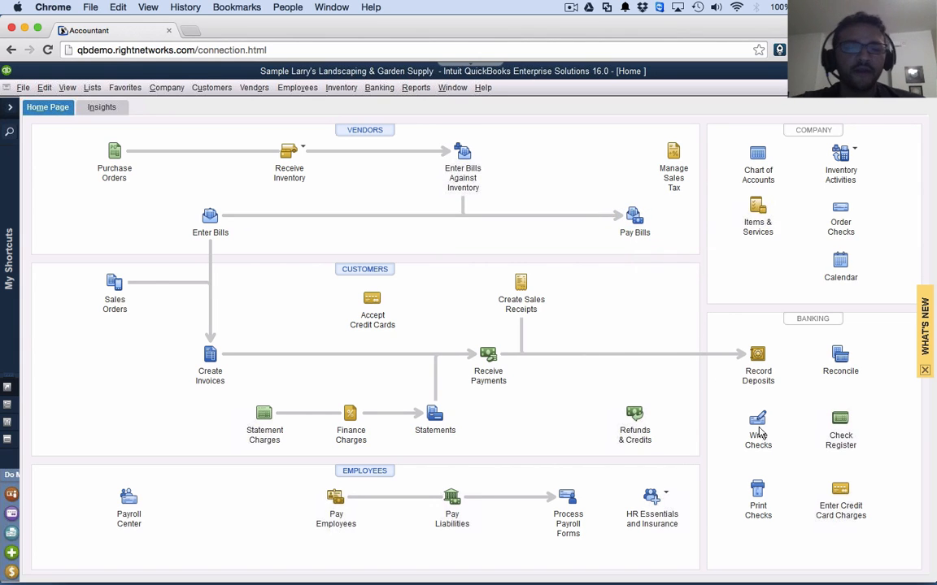
mouse_move(758, 423)
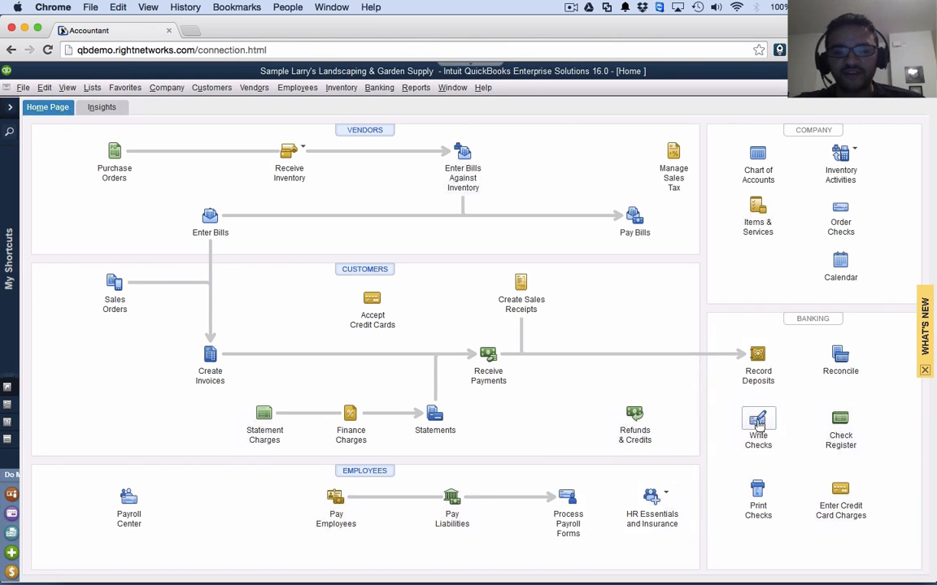
Start a new blank check from the Home page, drawn on the Checking account
click(758, 426)
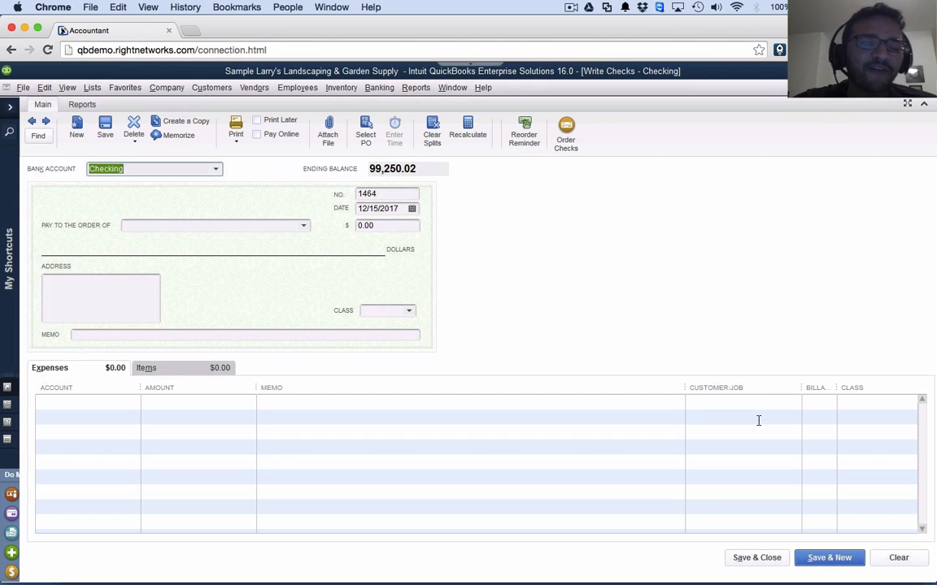
mouse_move(218, 156)
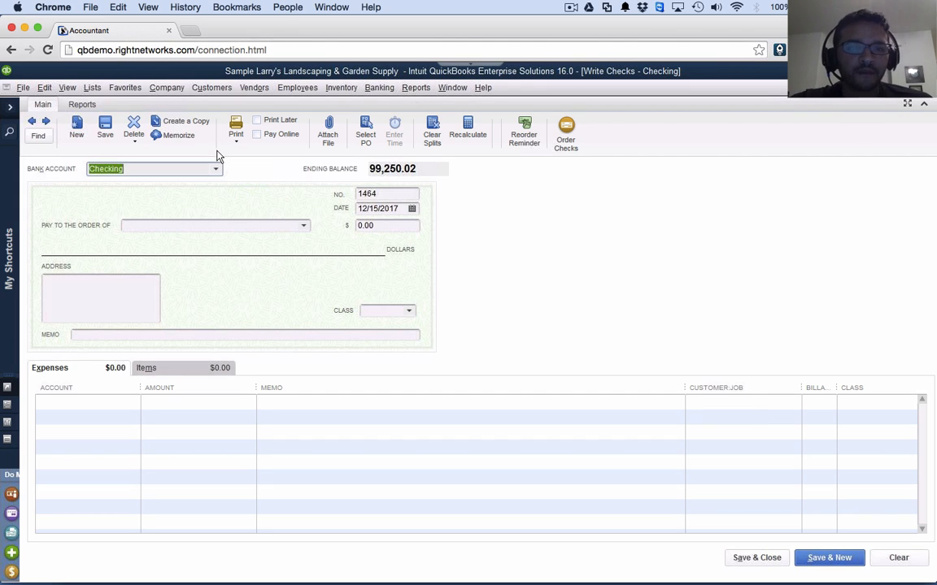
mouse_move(224, 168)
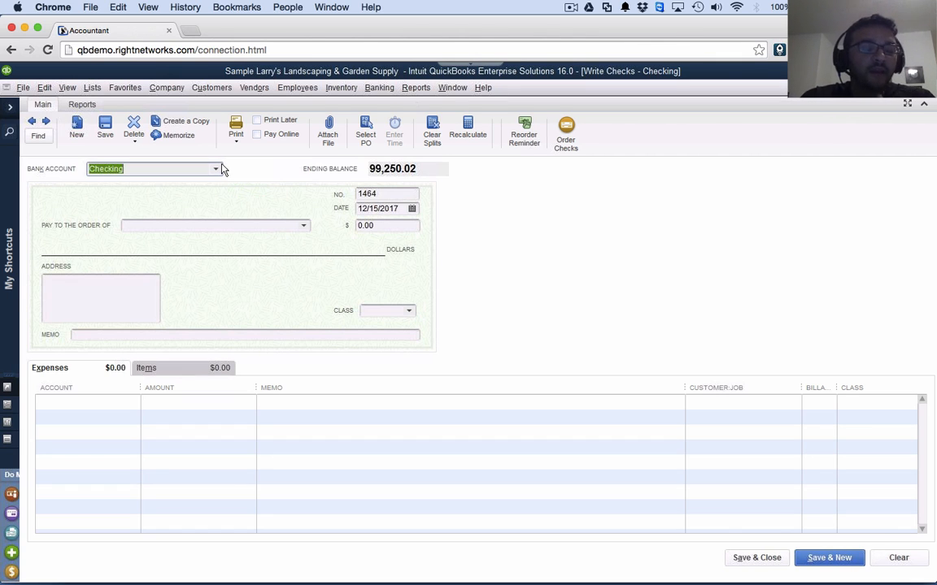
mouse_move(218, 173)
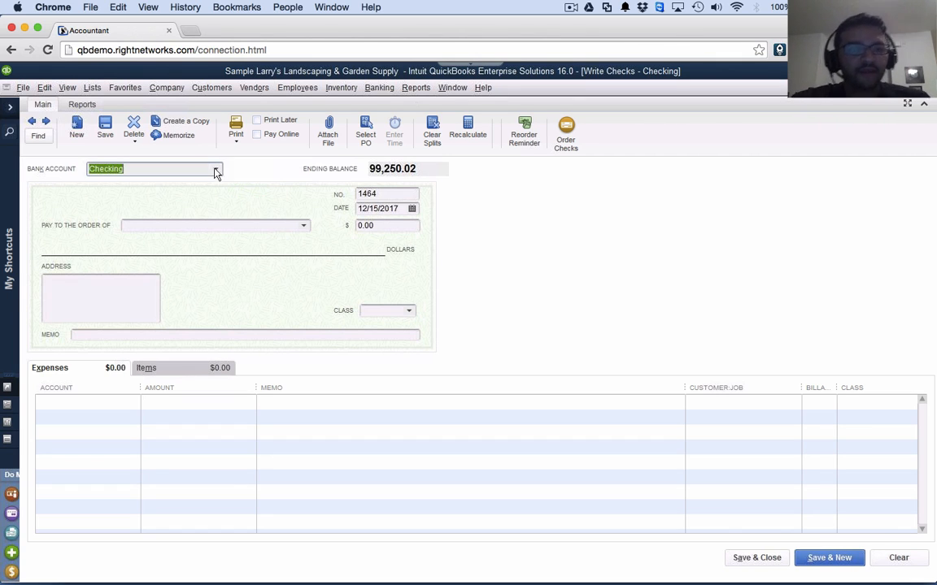
click(214, 168)
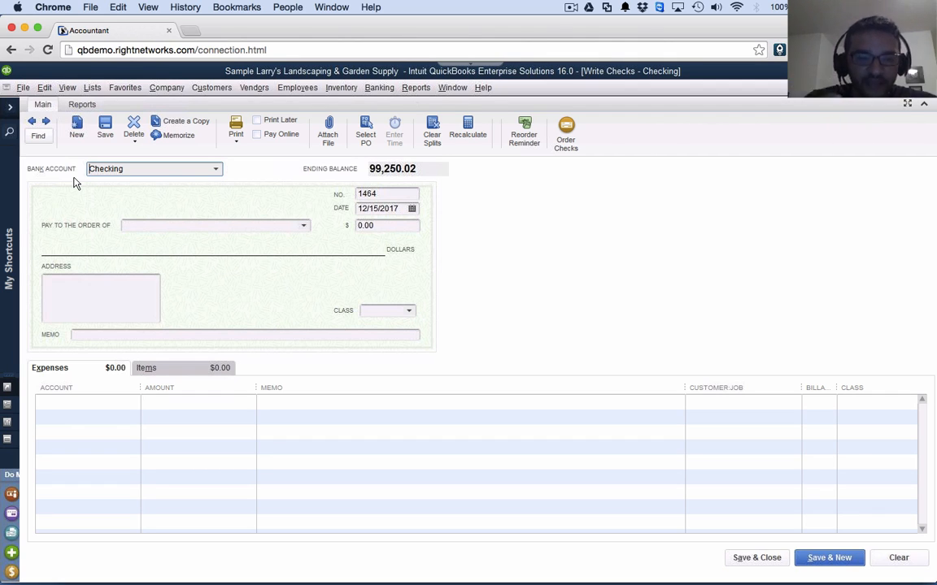
Make check 1464 payable to Bayshore Water for $100.00, coded to the Utilities account
click(214, 224)
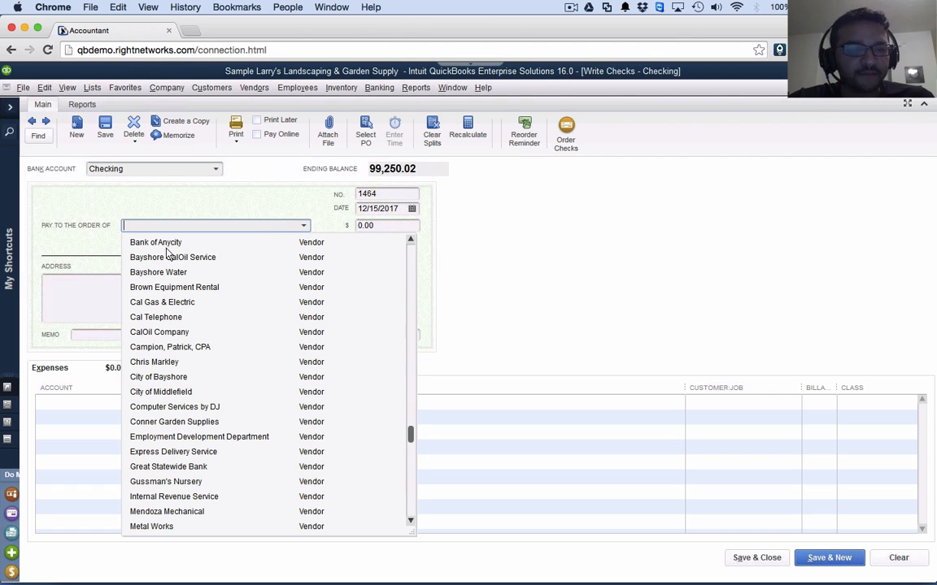
click(158, 272)
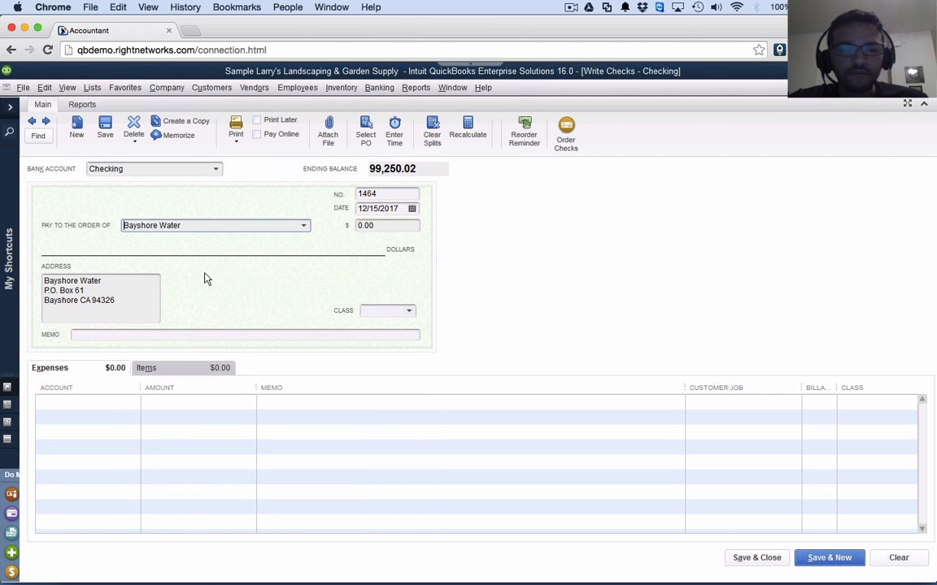
text(10)
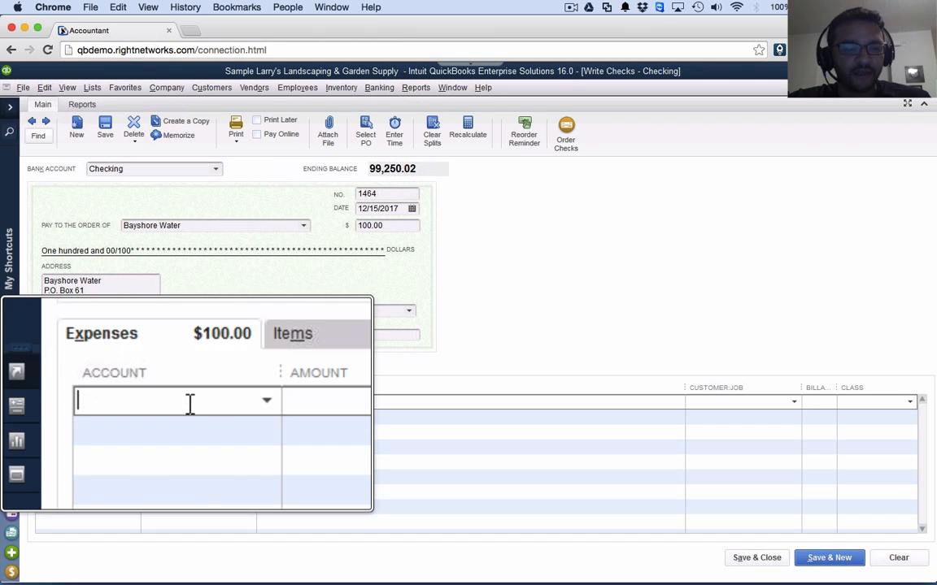
text(Utilities)
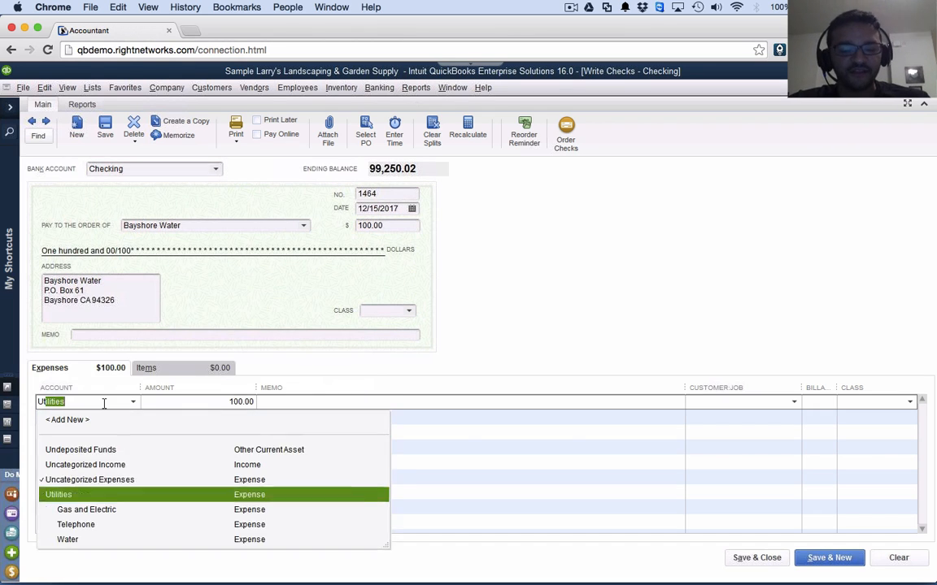
click(59, 494)
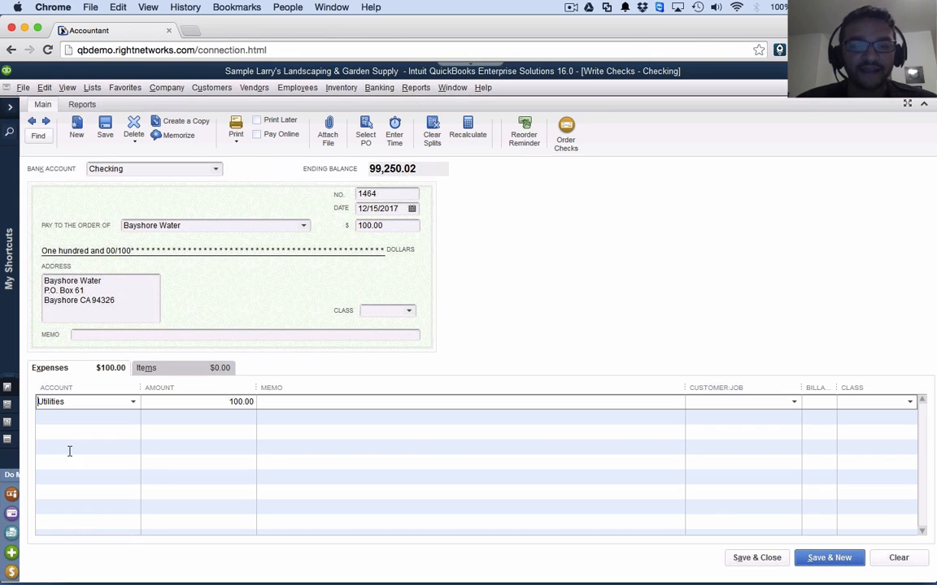
click(153, 168)
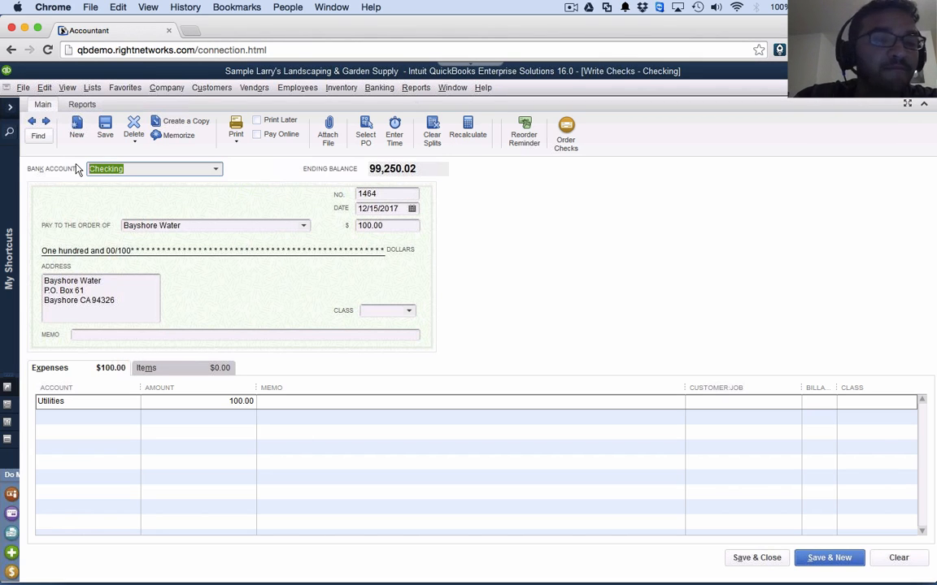
click(387, 193)
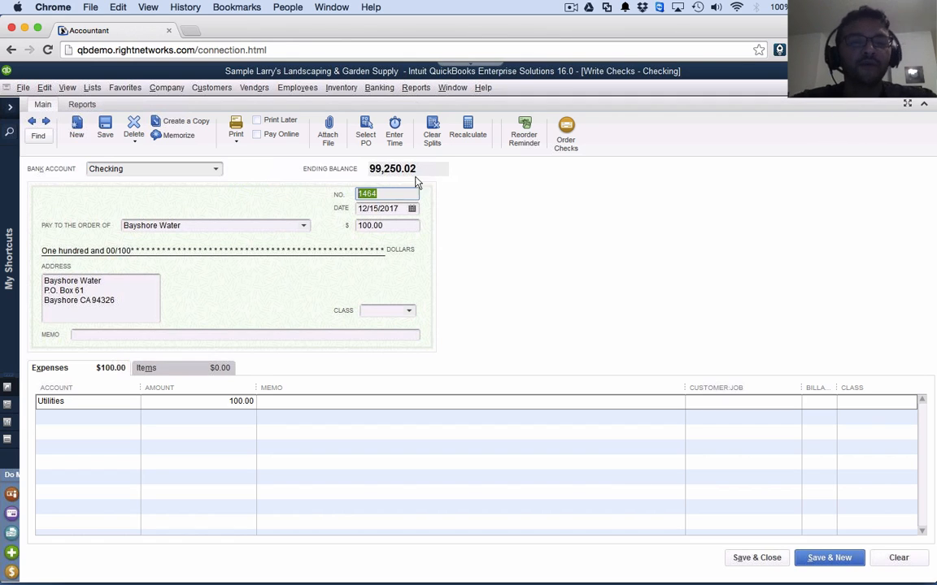
Try text such as 'debit' in the NO. field, then set the check number to 1467
text(wi)
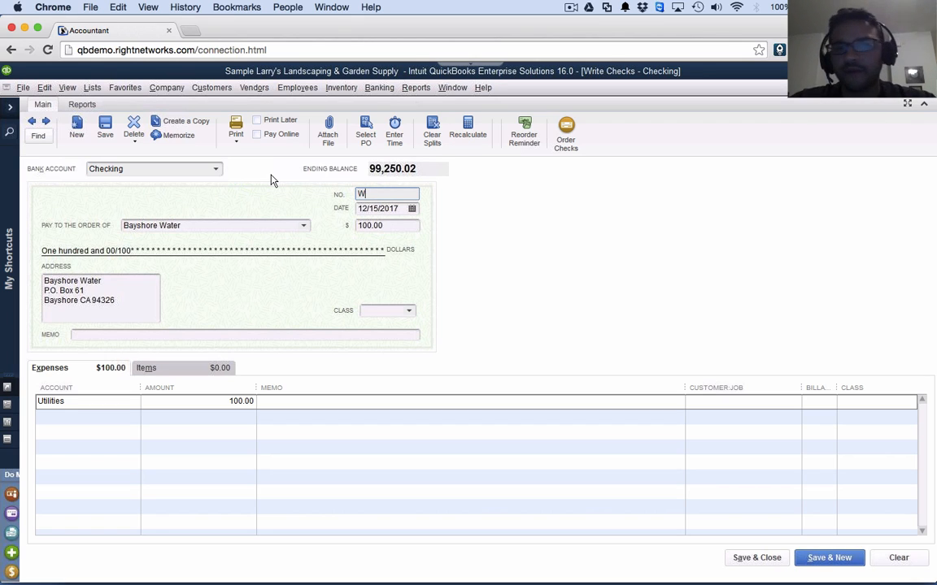
text(D)
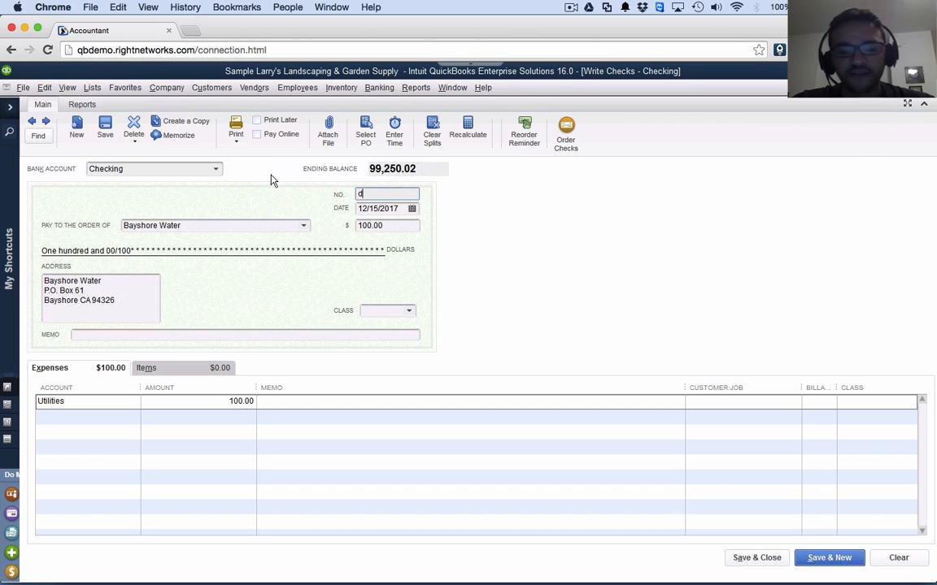
text(debi)
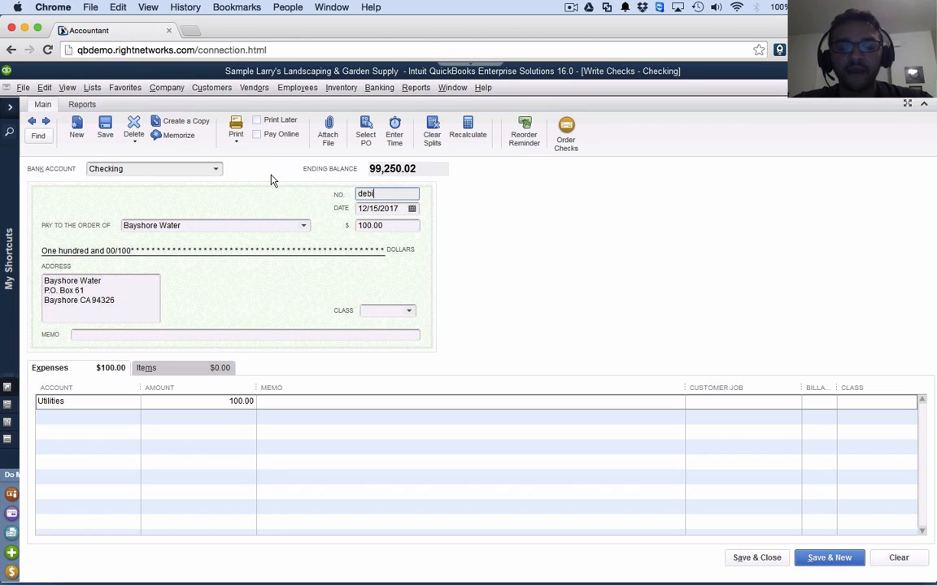
text(t)
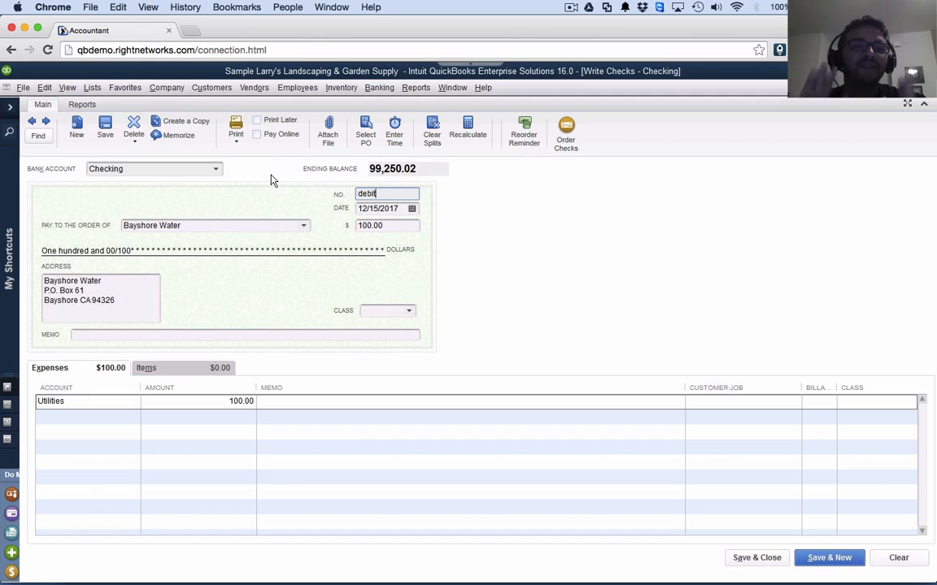
mouse_move(421, 189)
text(1)
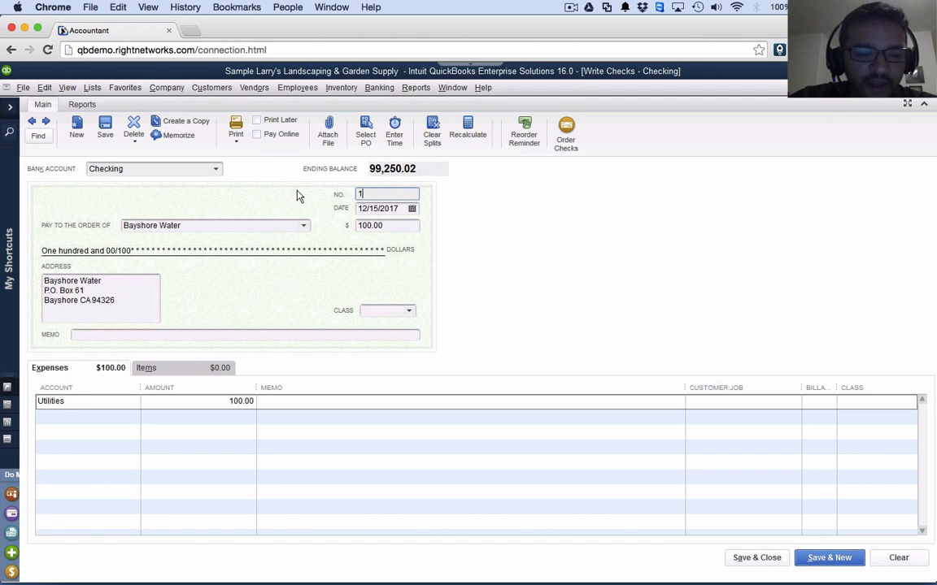
text(467)
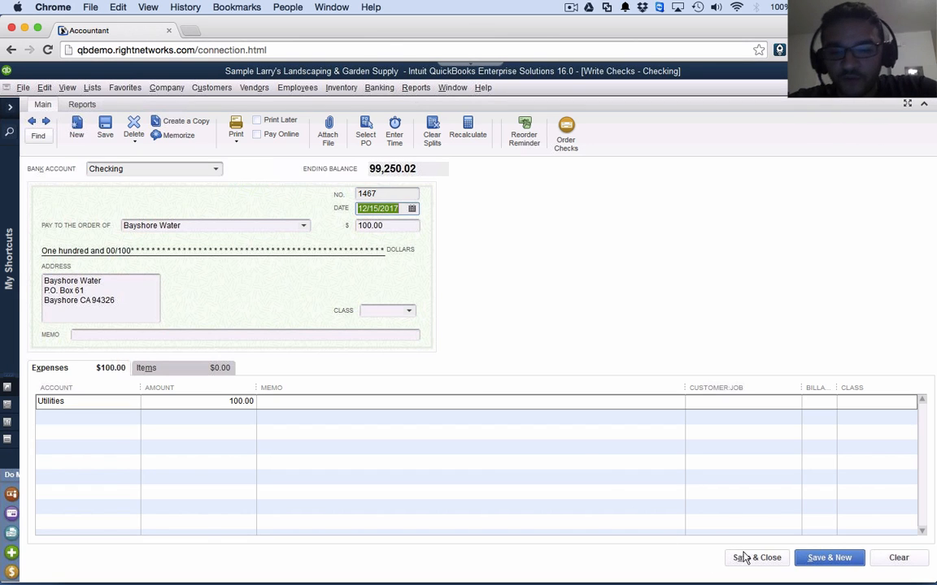
Save and close Bayshore Water check 1467, then begin a new vendor bill
click(756, 558)
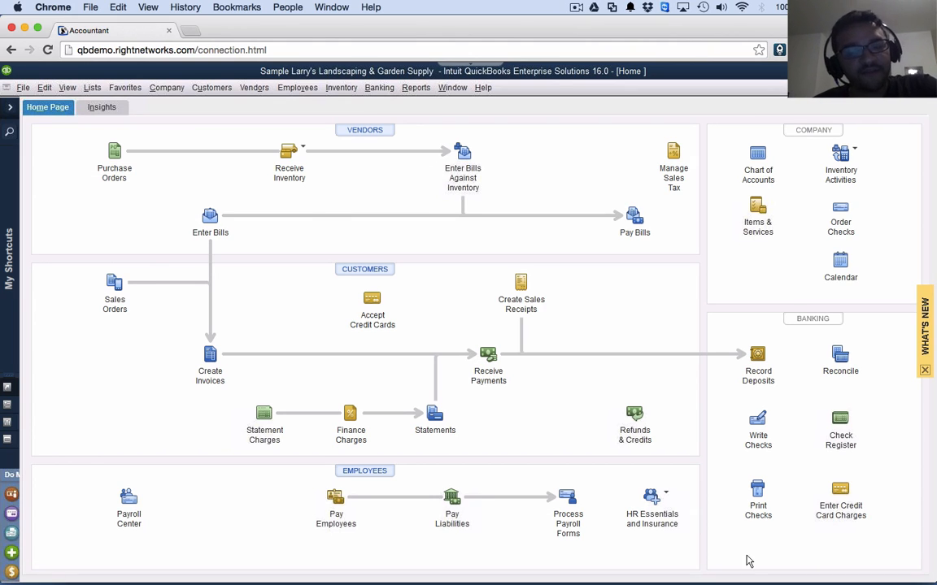
mouse_move(758, 419)
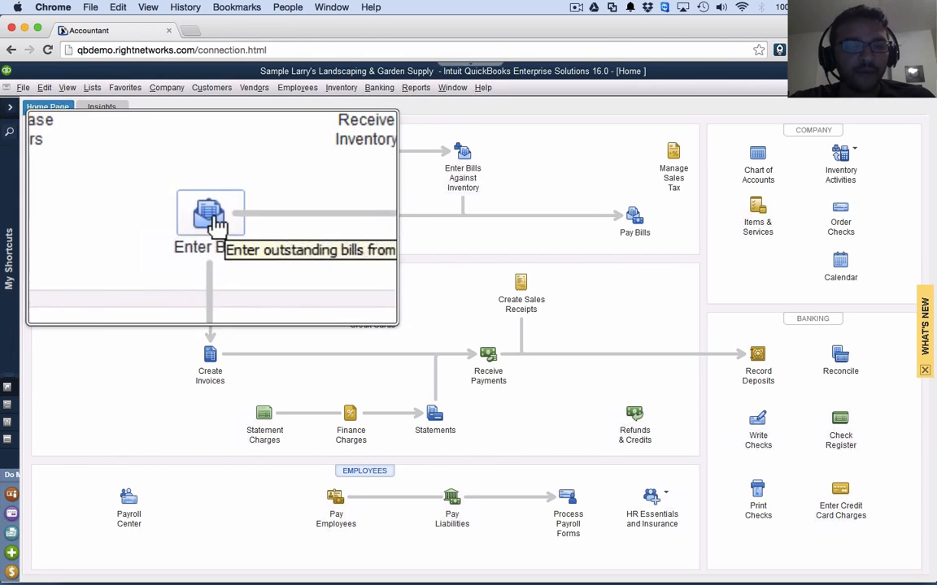
click(210, 215)
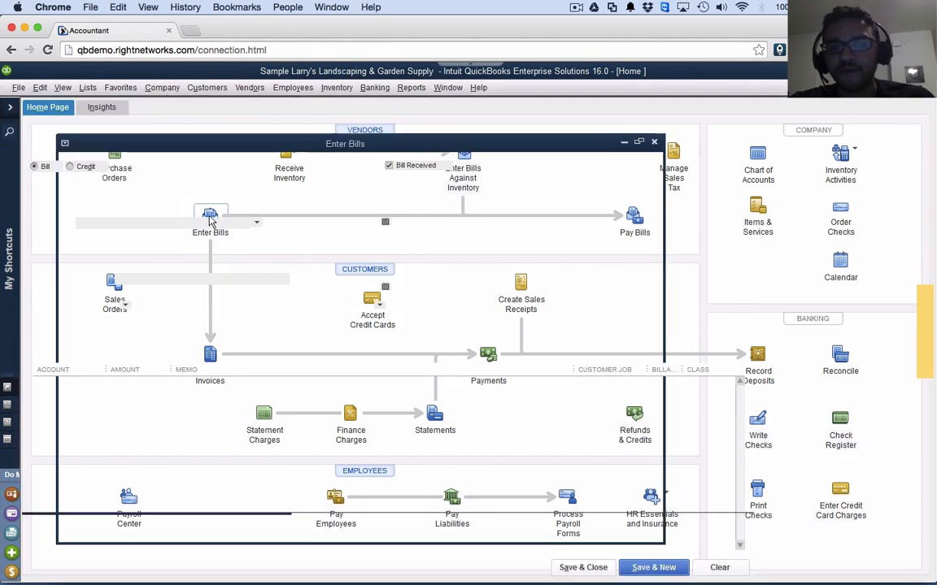
Bring up a blank Enter Bills form dated 12/15/2017, due 12/25/2017
click(210, 215)
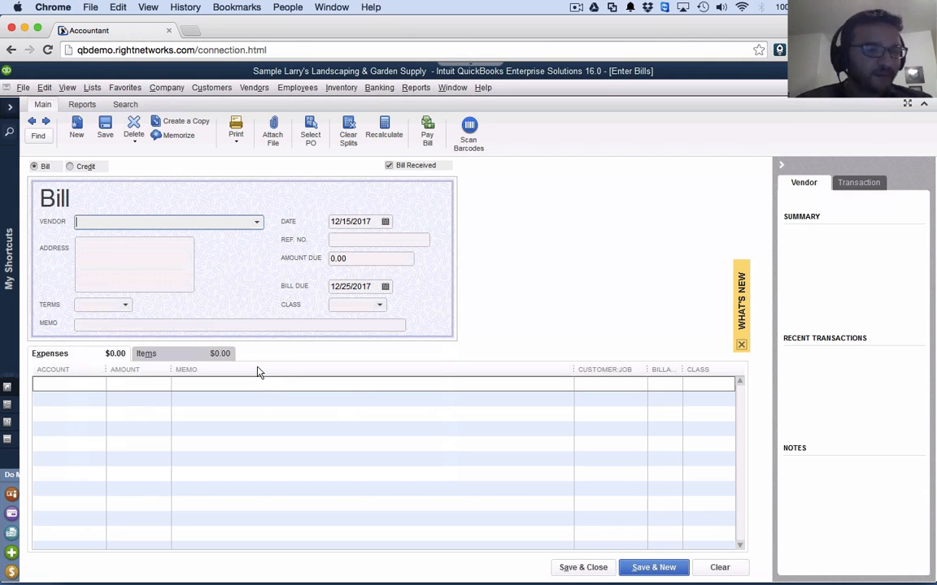
mouse_move(308, 278)
text(Bay)
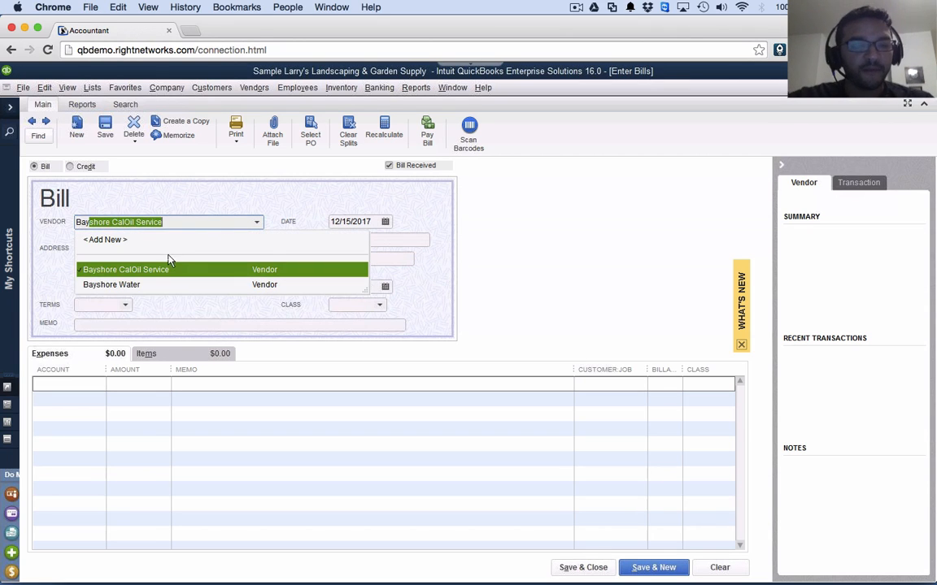
Record a $200.00 Bayshore Water bill coded to Utilities, save it and return home
click(111, 285)
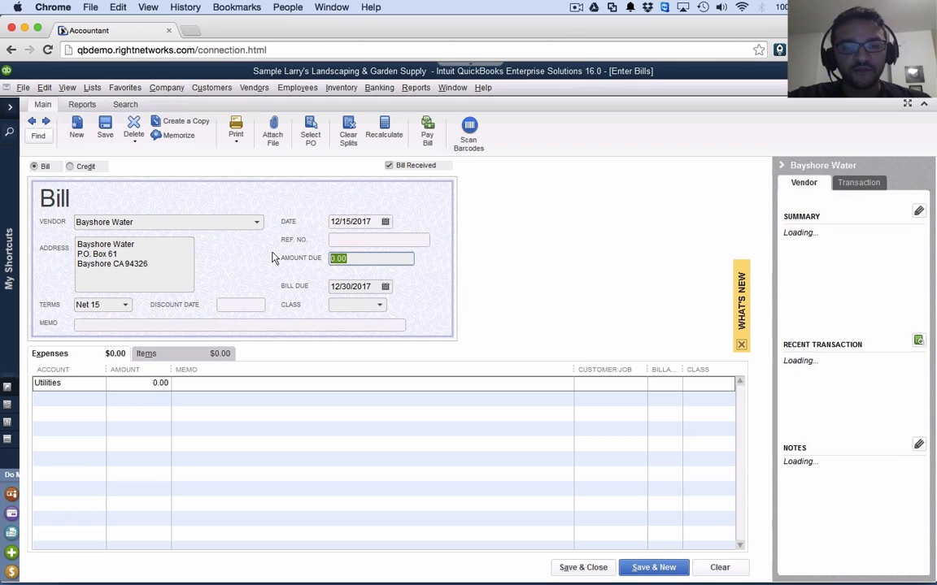
text(200)
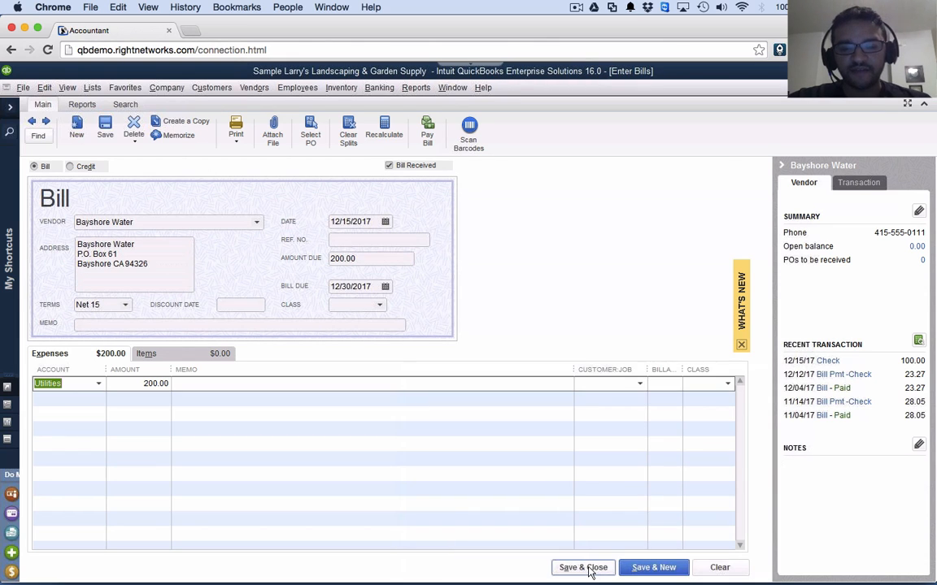
click(582, 568)
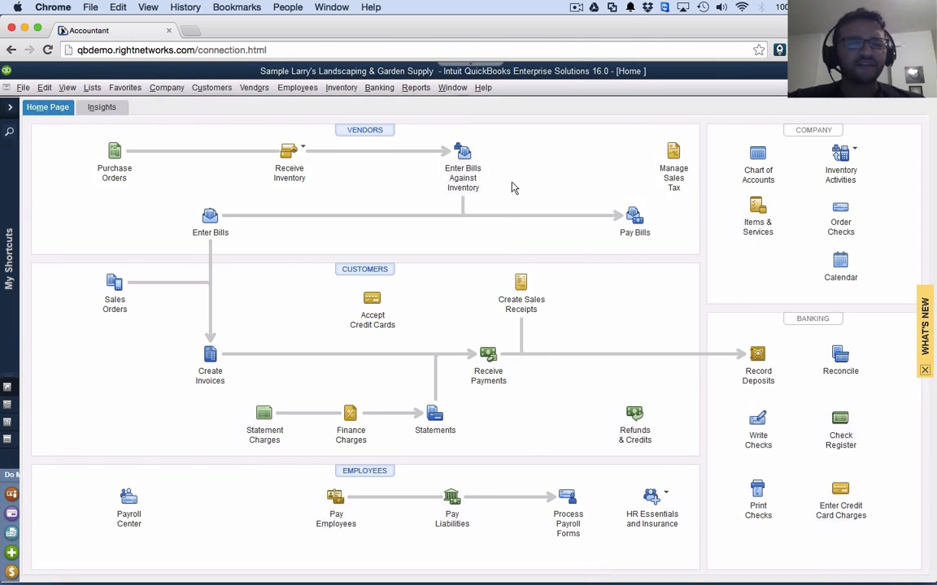
click(417, 88)
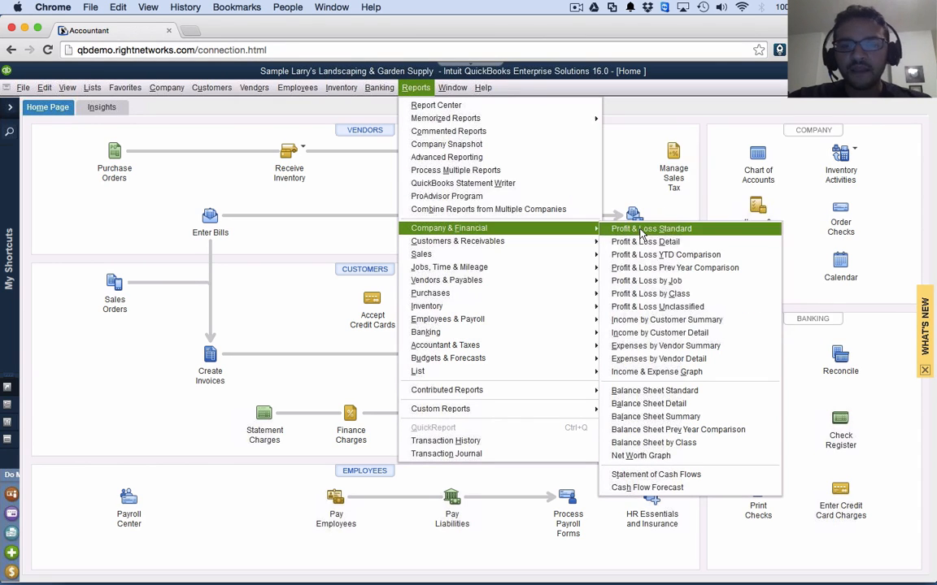
Show the standard Profit & Loss report for 12/15/2017 with the tips dismissed
click(650, 227)
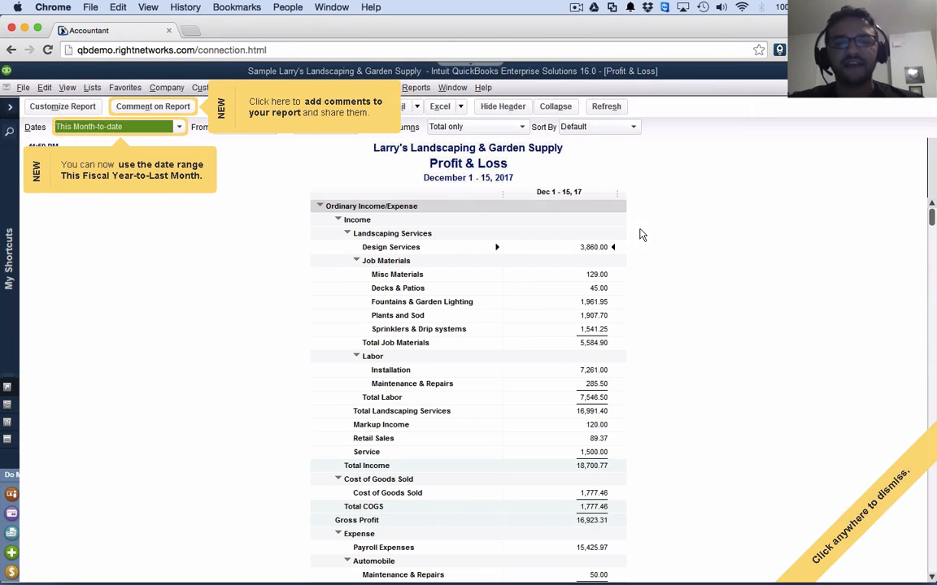
click(642, 234)
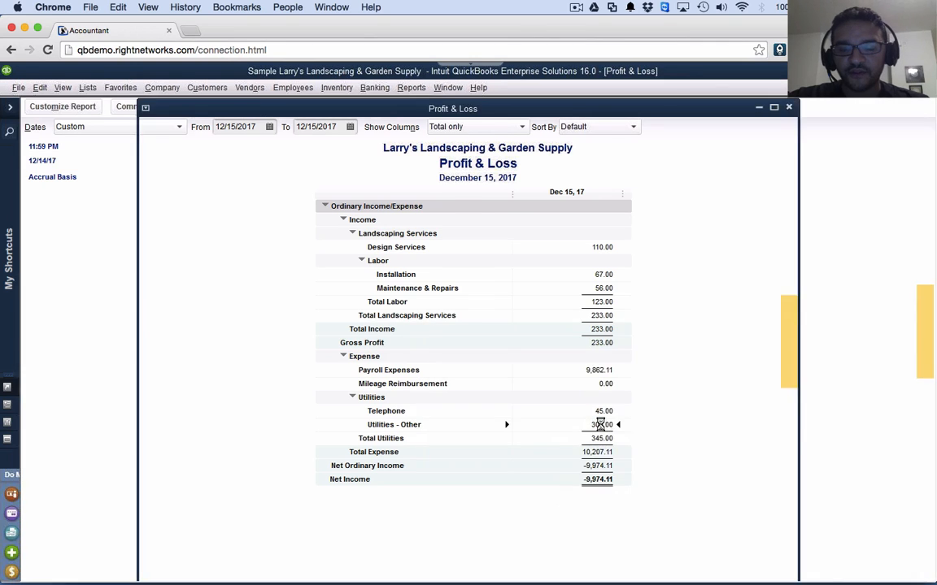
Drill into the $300 Utilities – Other amount and apply a new font size to all related report fonts
double_click(602, 424)
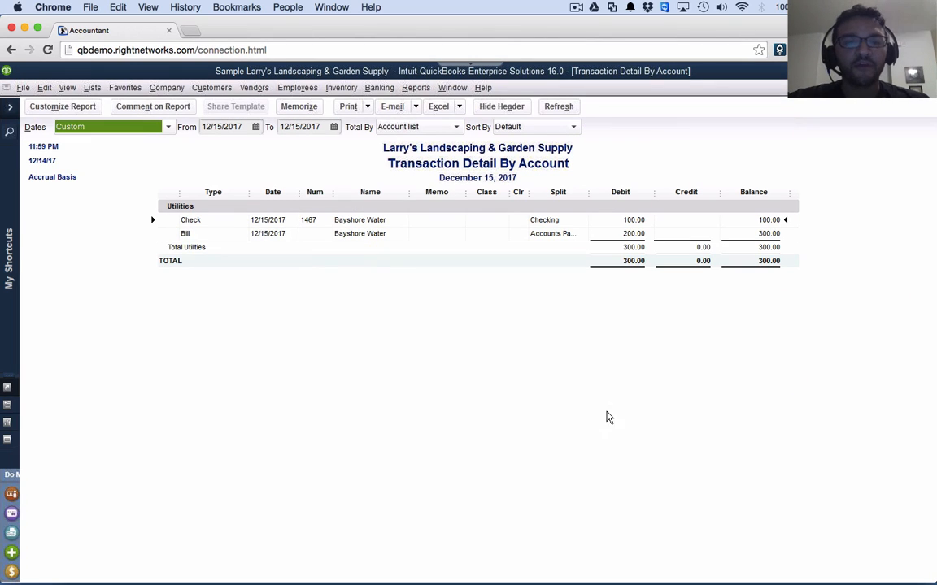
mouse_move(456, 258)
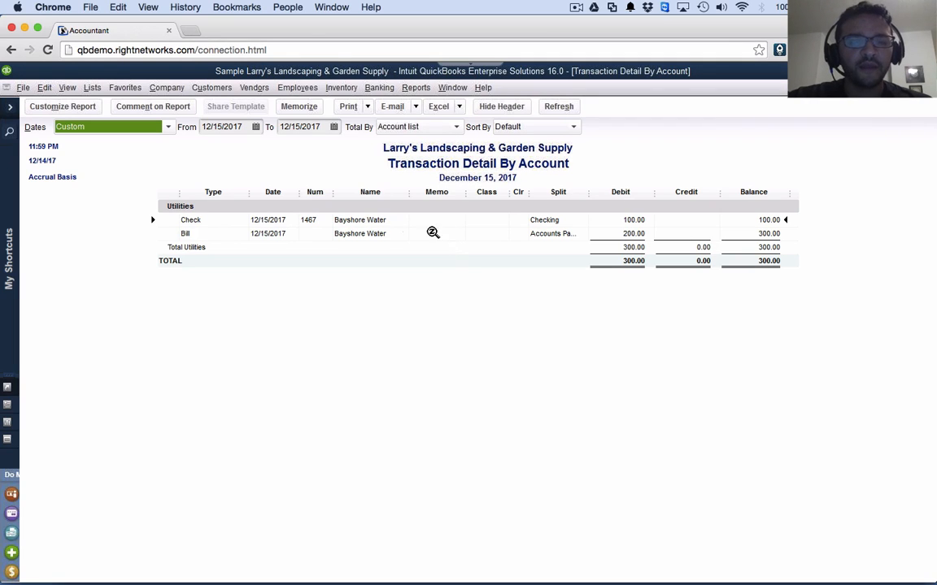
mouse_move(370, 233)
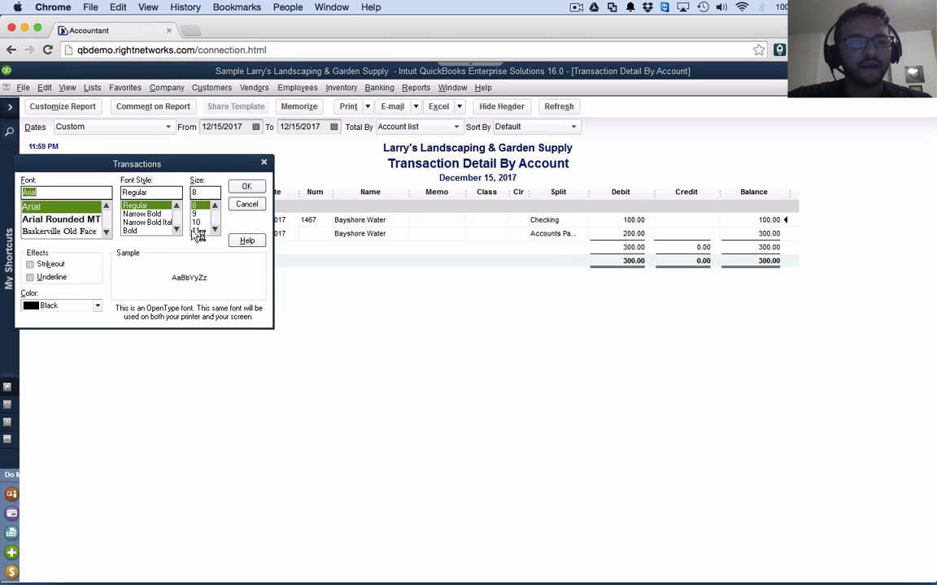
click(247, 186)
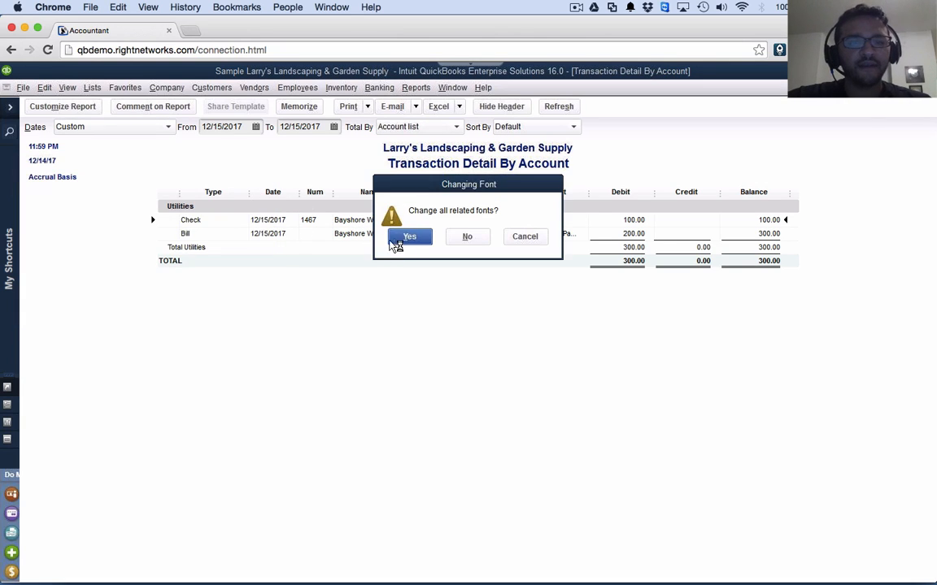
click(410, 237)
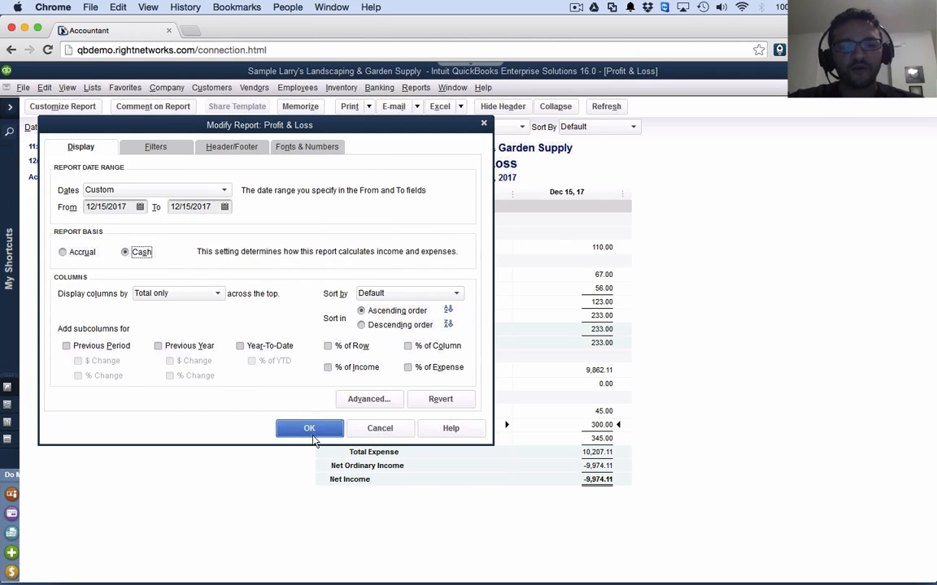
Switch the Profit & Loss to cash basis, then close it without memorizing the settings
click(309, 430)
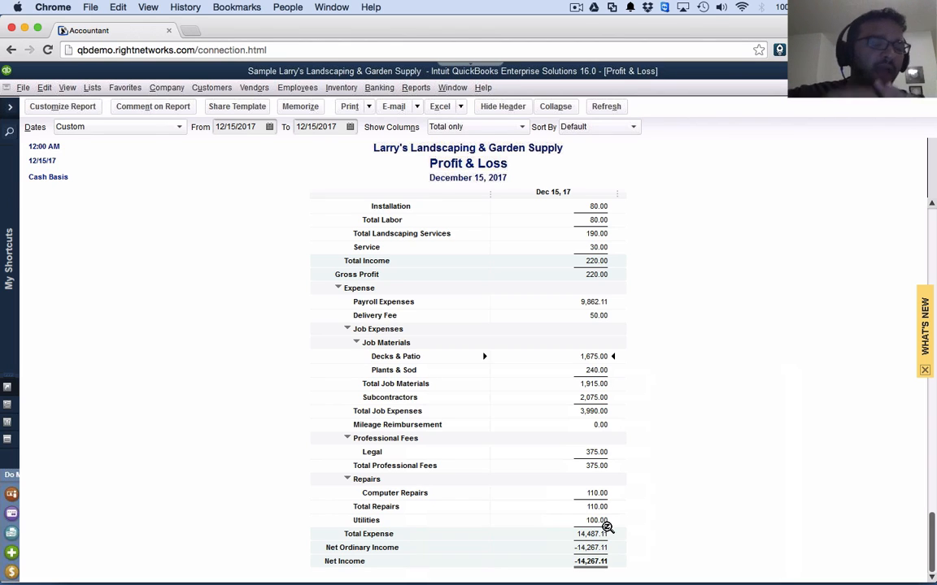
mouse_move(654, 527)
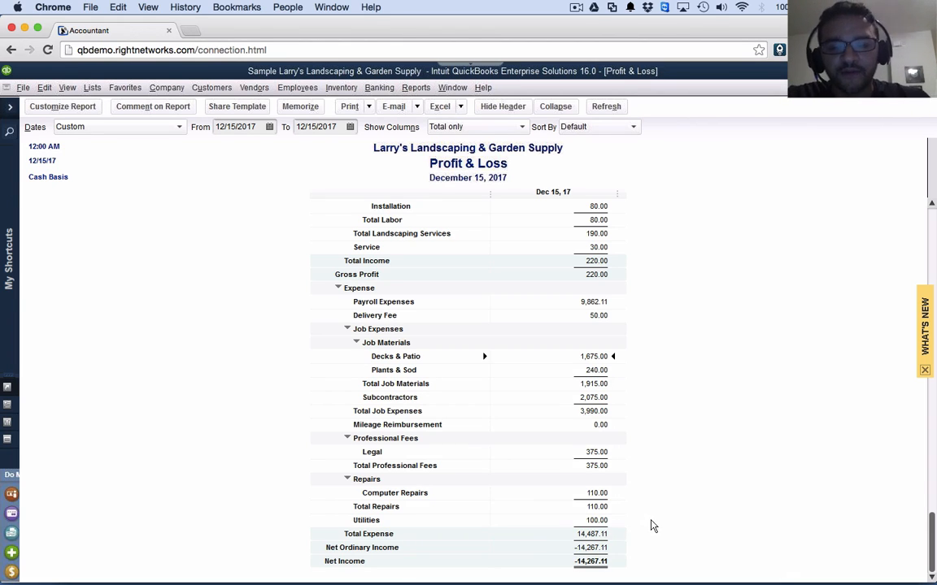
click(299, 106)
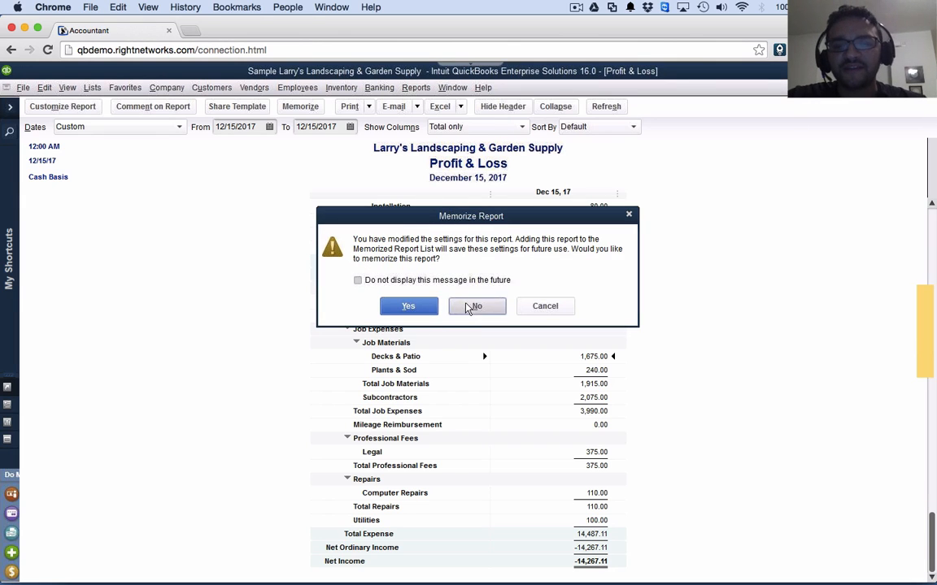
click(475, 306)
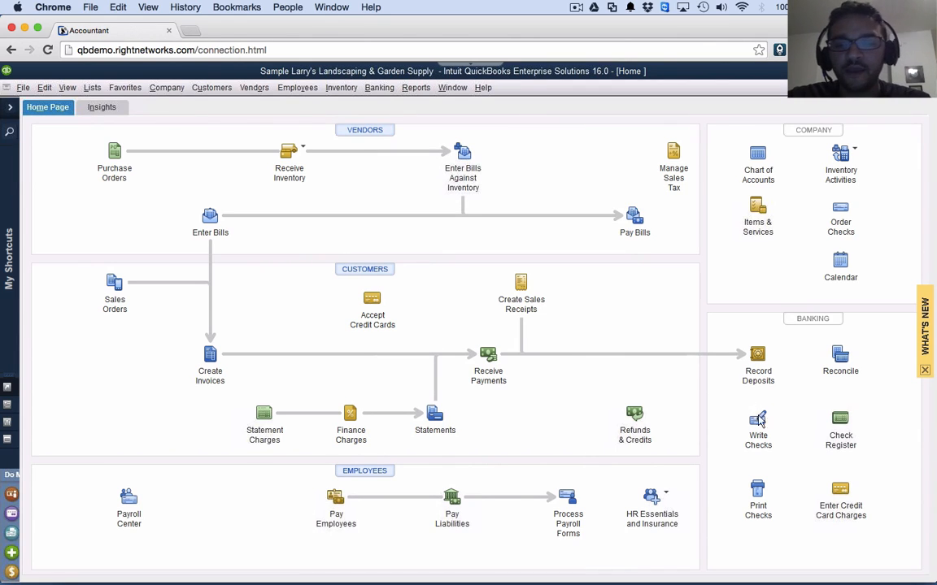
mouse_move(361, 221)
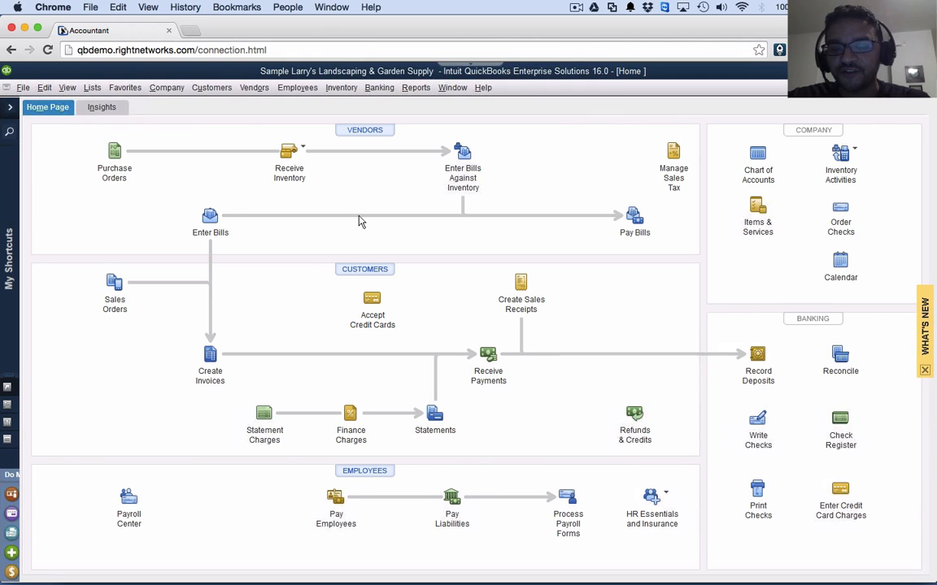
mouse_move(742, 412)
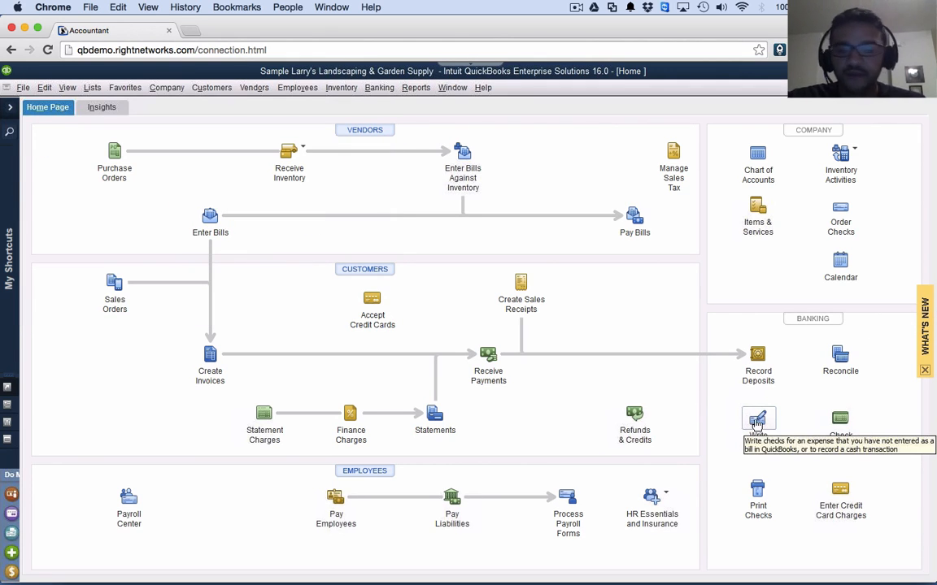
Start a check to Bayshore Water and answer the Open Bills Exist warning
click(758, 420)
text(Bay)
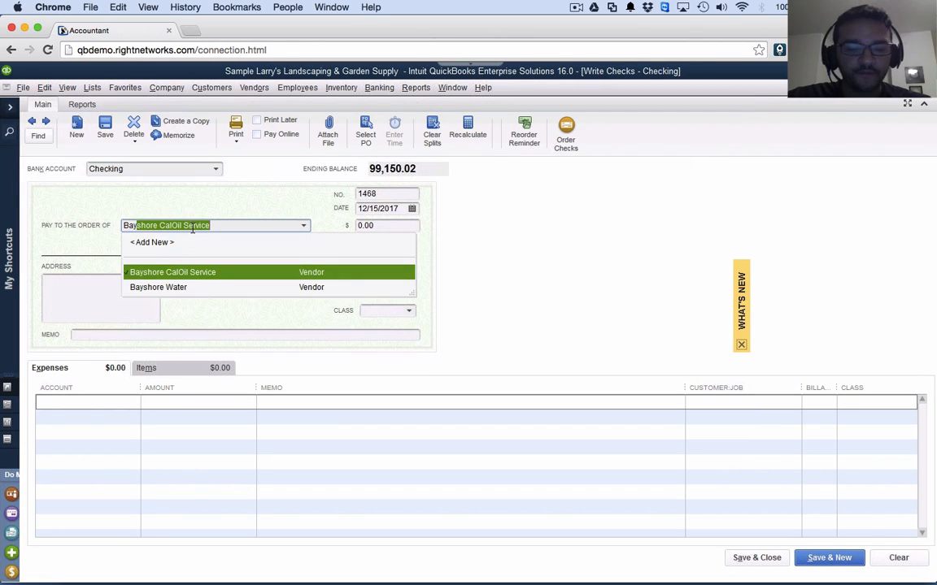
click(172, 272)
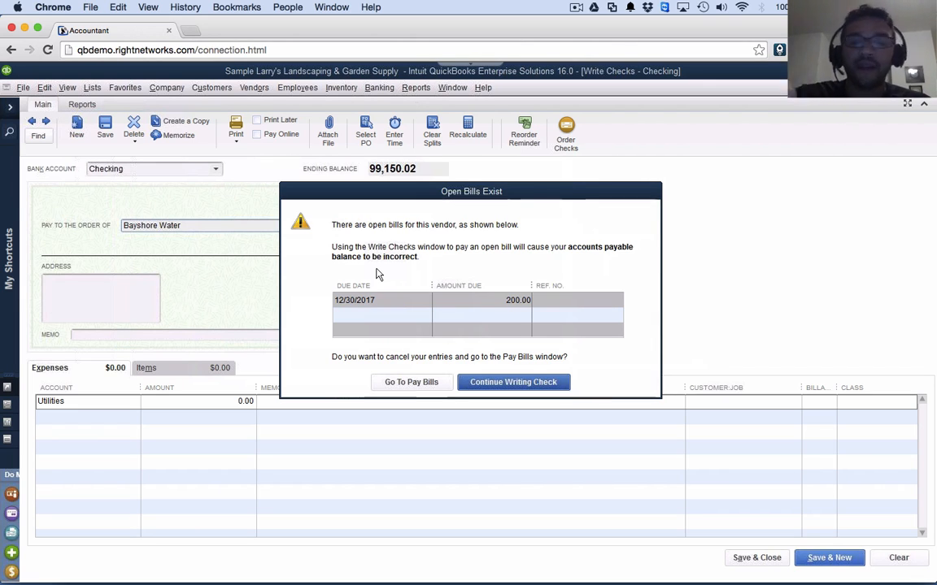
click(514, 382)
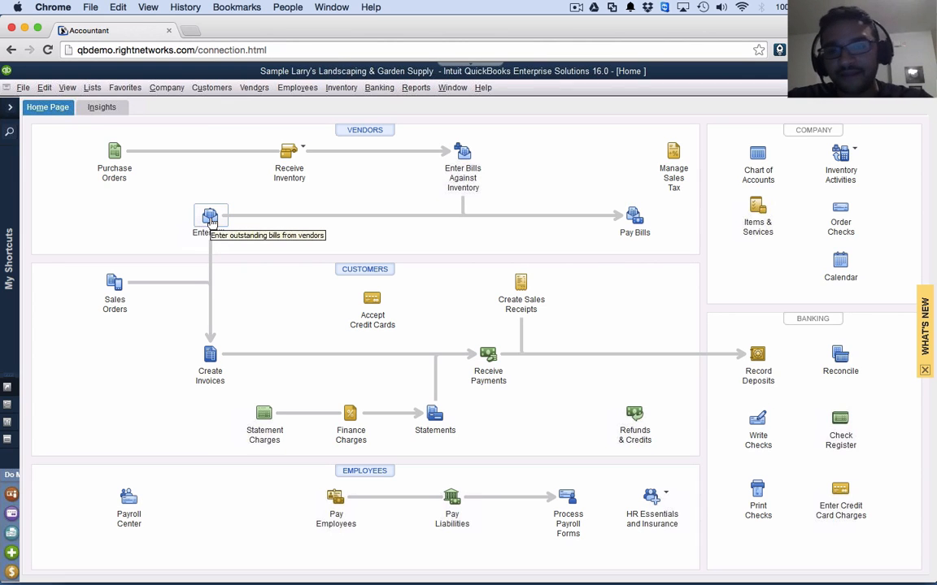
mouse_move(634, 218)
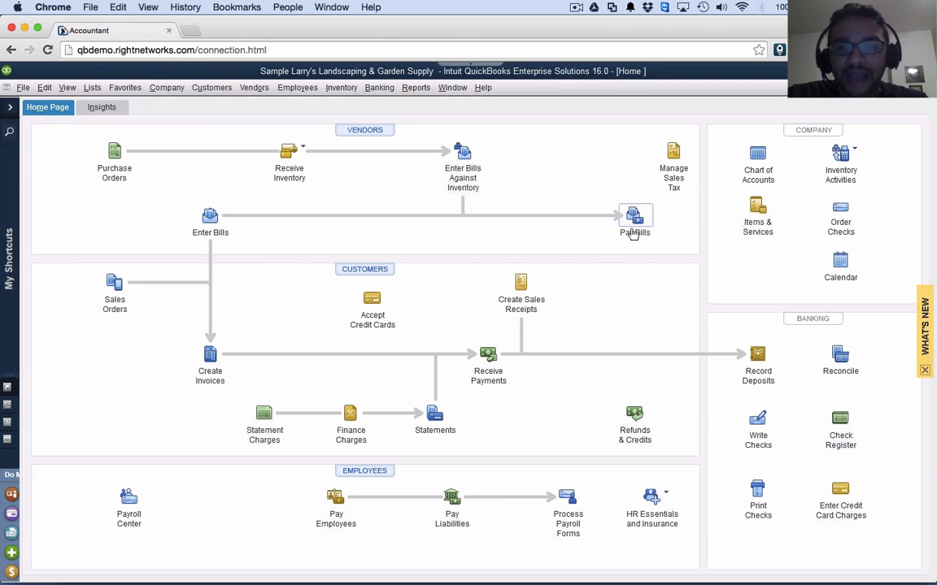
mouse_move(634, 218)
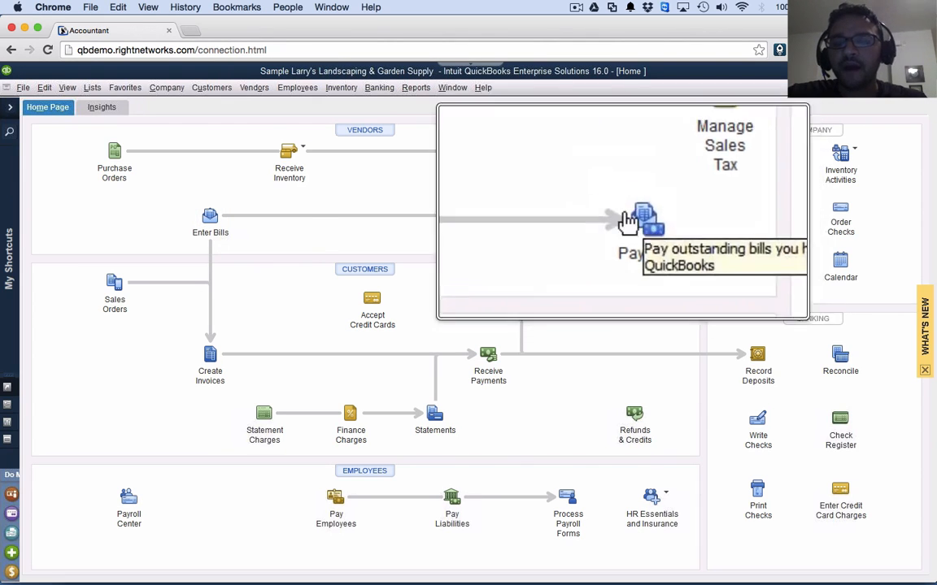
Show all open vendor bills in Pay Bills, led by Bayshore Water's $200.00 due 12/30/2017
click(644, 220)
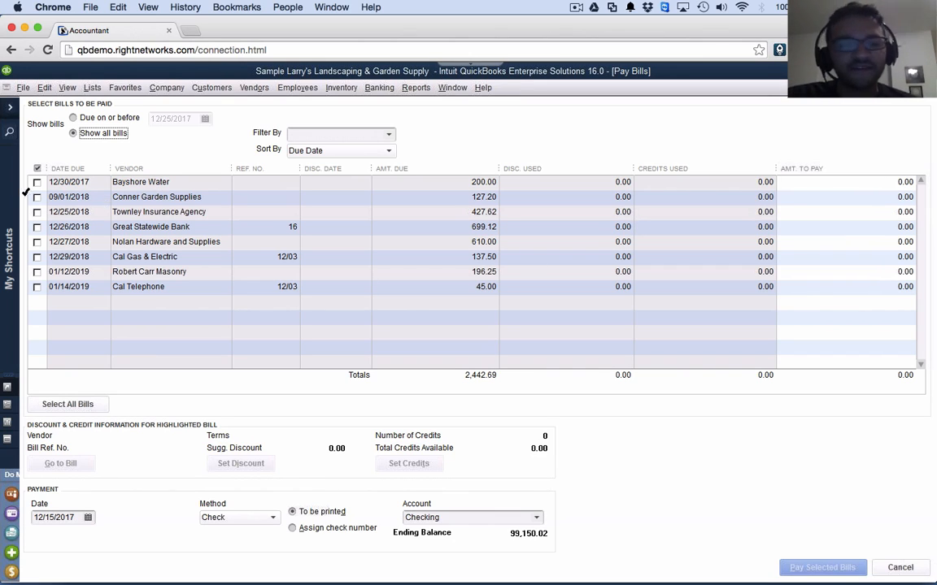
Mark Bayshore Water's $200.00 bill for payment from Checking with an assigned check number
click(35, 183)
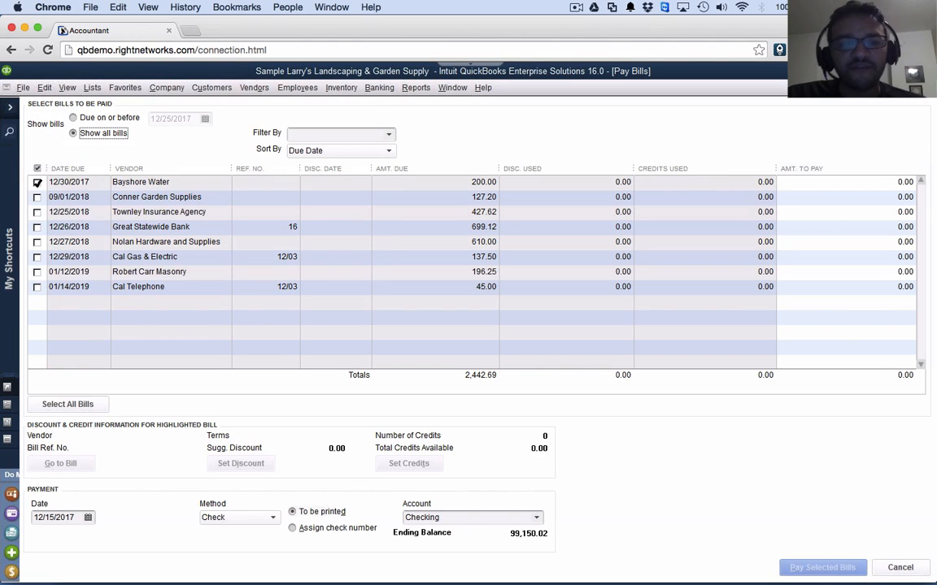
click(36, 182)
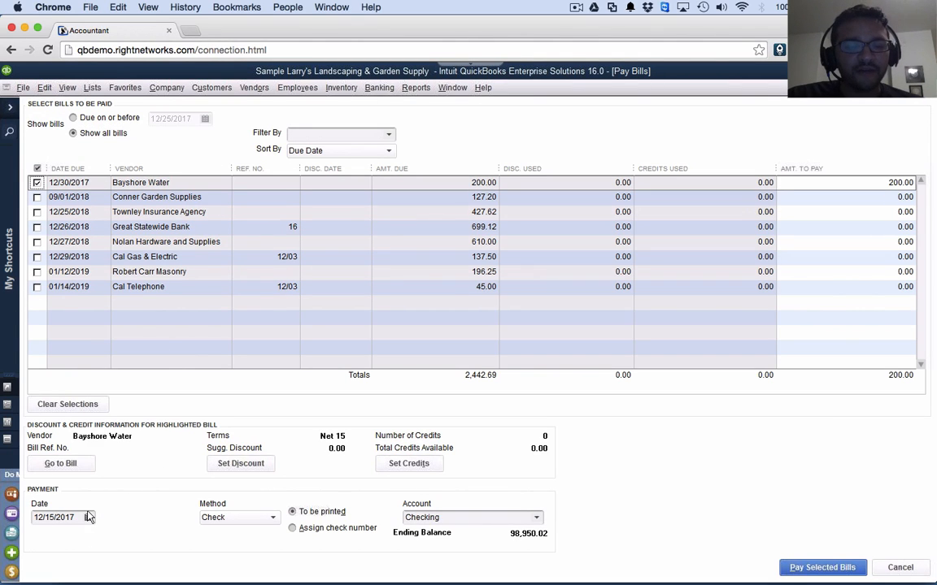
click(87, 517)
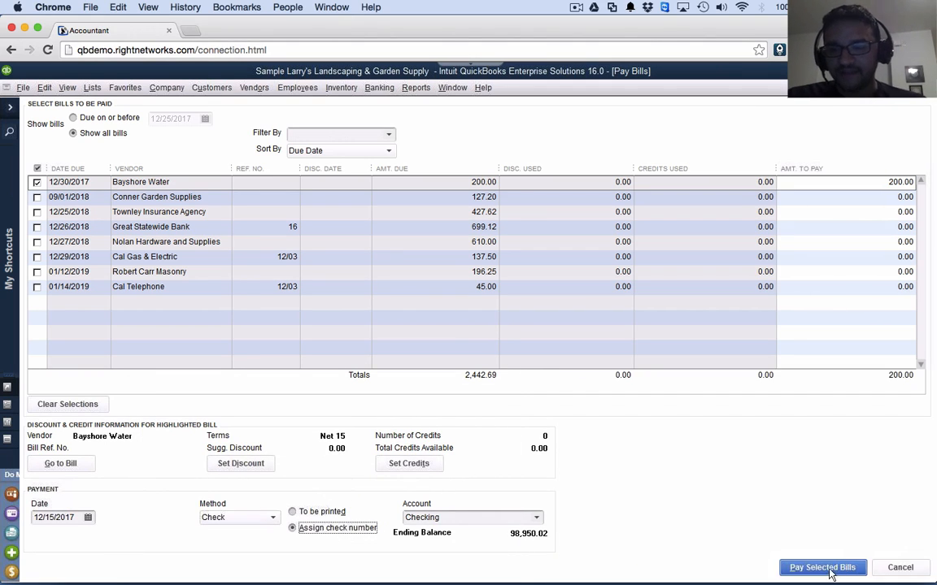
Pay the selected Bayshore Water bill using check number 1468 and return home
click(823, 567)
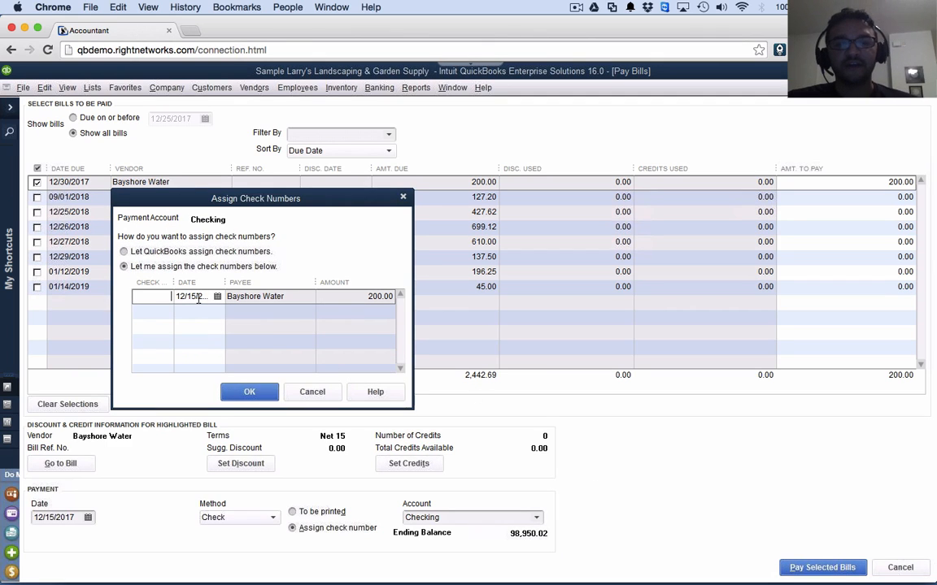
text(124)
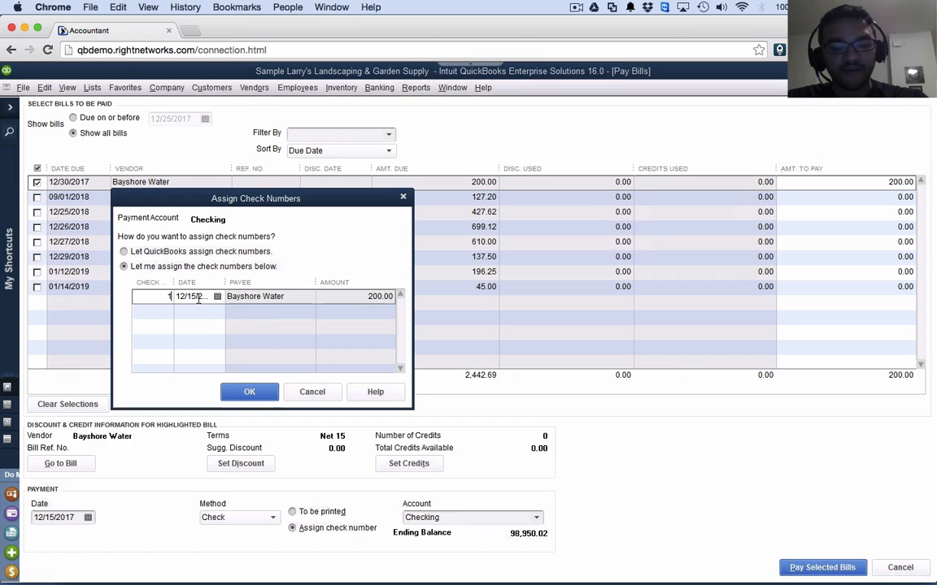
text(1468)
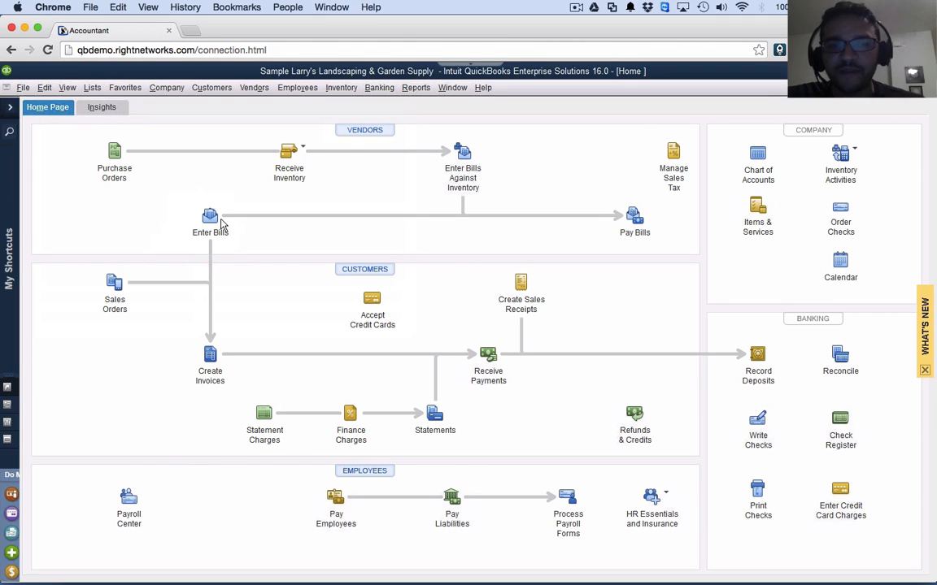
mouse_move(582, 236)
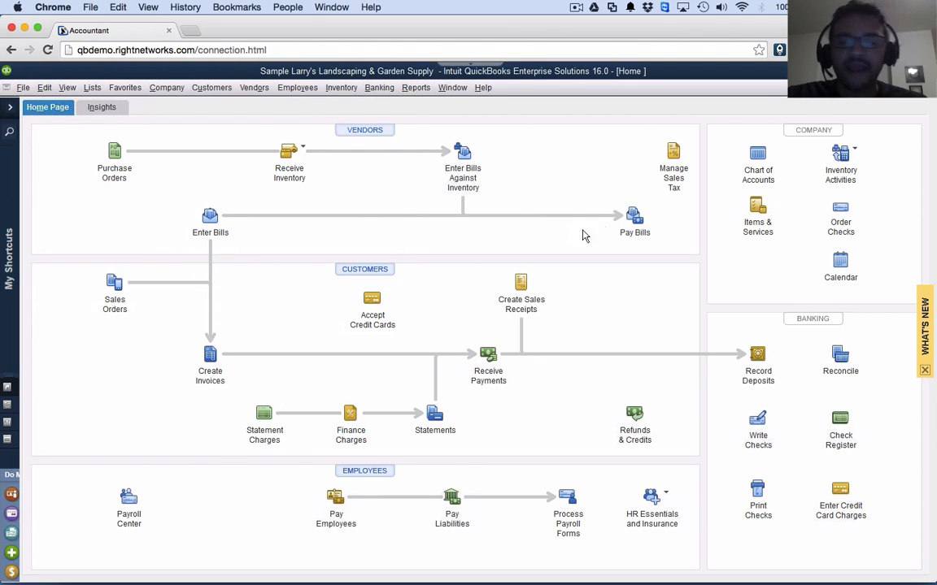